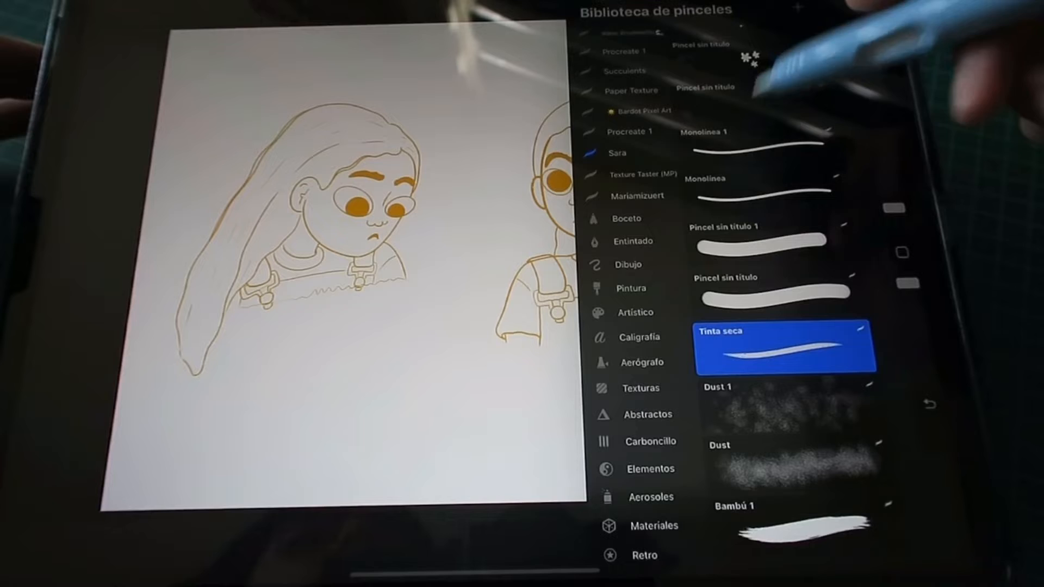
Step: Select the Monolínea brush from the Brush Library for the line work
left_click(766, 191)
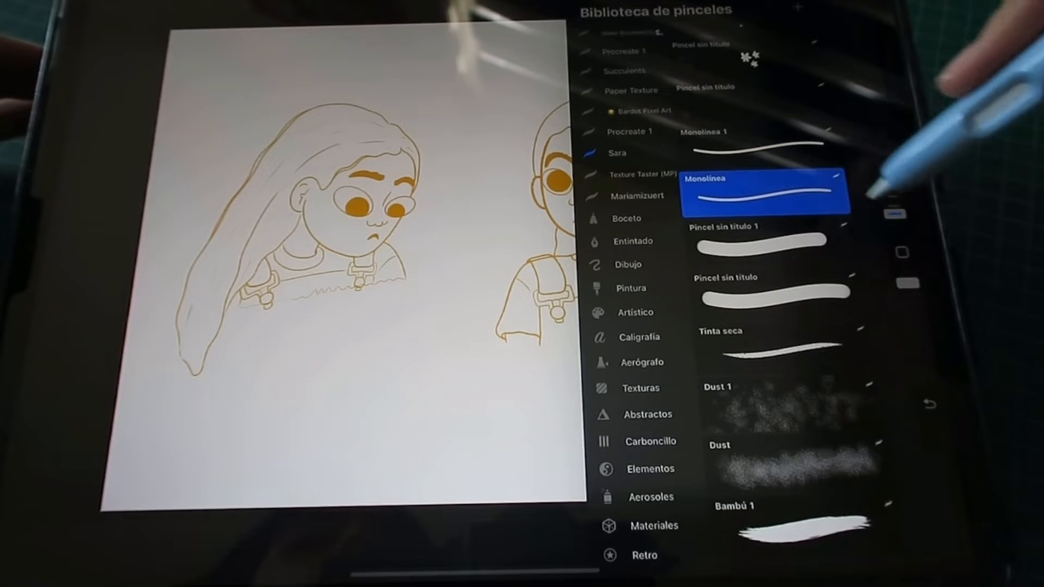